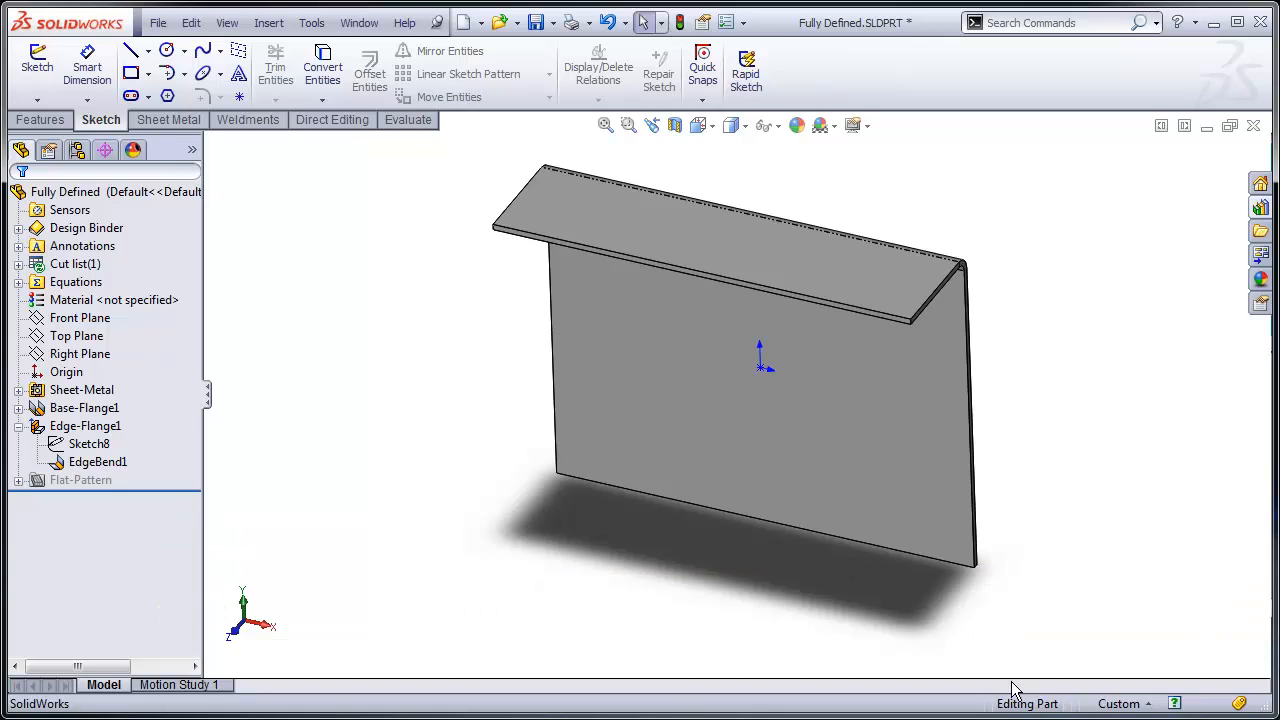
mouse_move(424, 380)
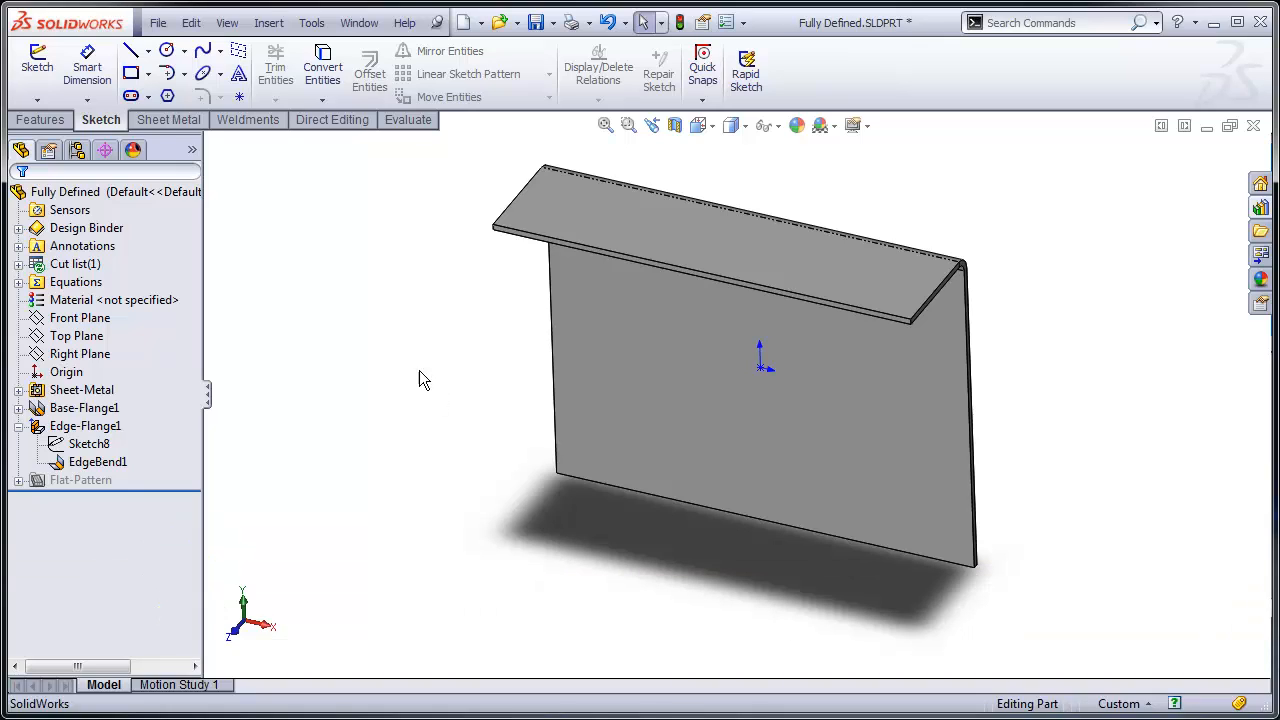
Select Sketch8 under Edge-Flange1 to edit it and show it reports Fully Defined
left_click(84, 424)
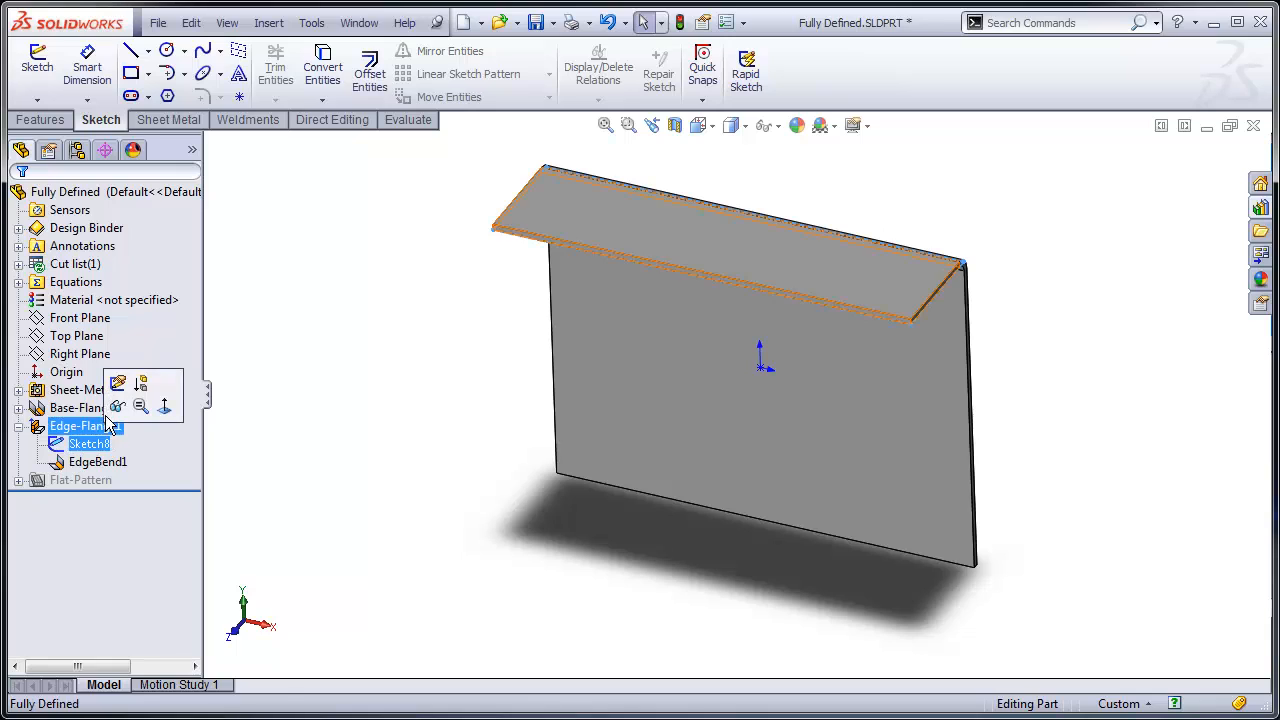
mouse_move(118, 384)
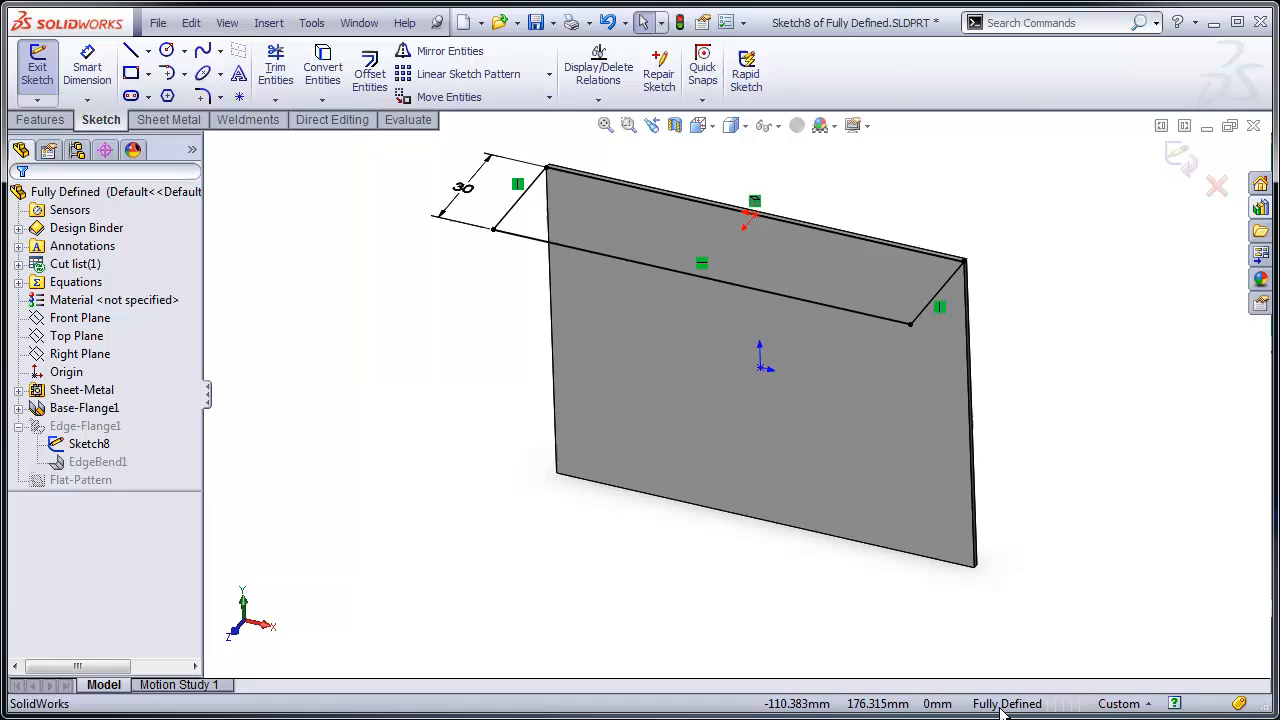
mouse_move(410, 486)
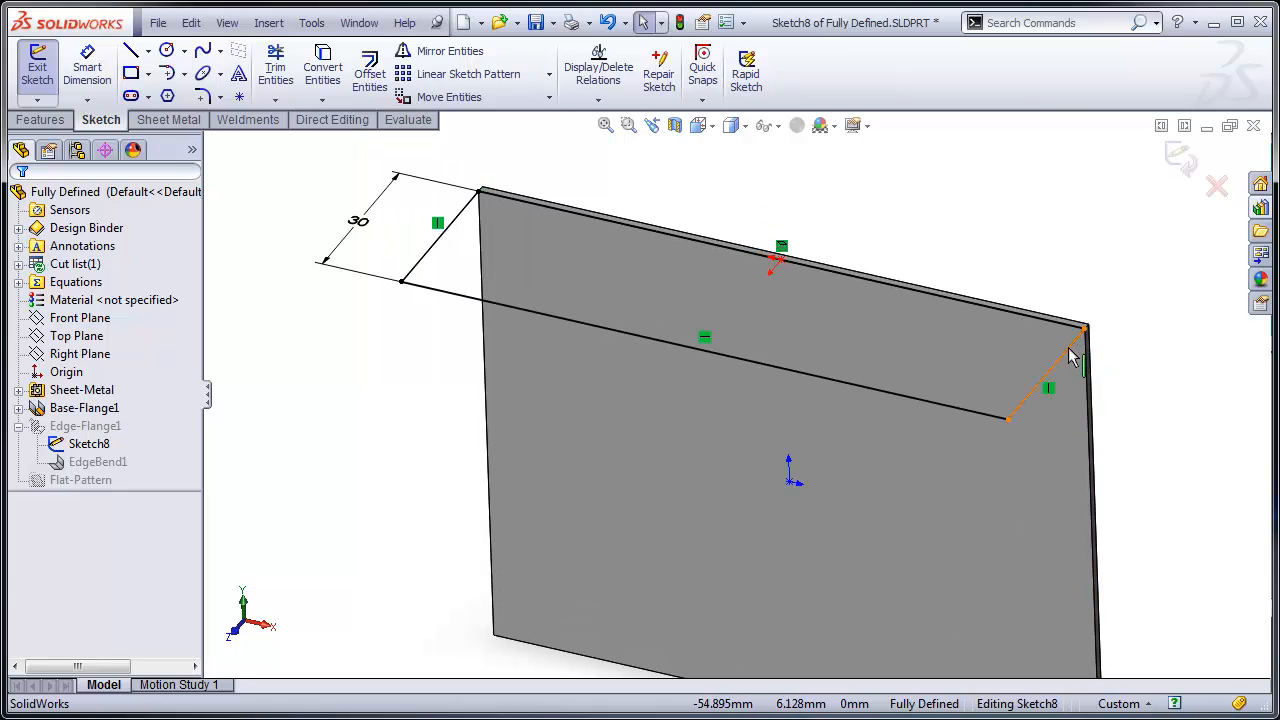
Drag the flange profile's end line off the plate edge so Sketch8 becomes Under Defined
left_click(1044, 360)
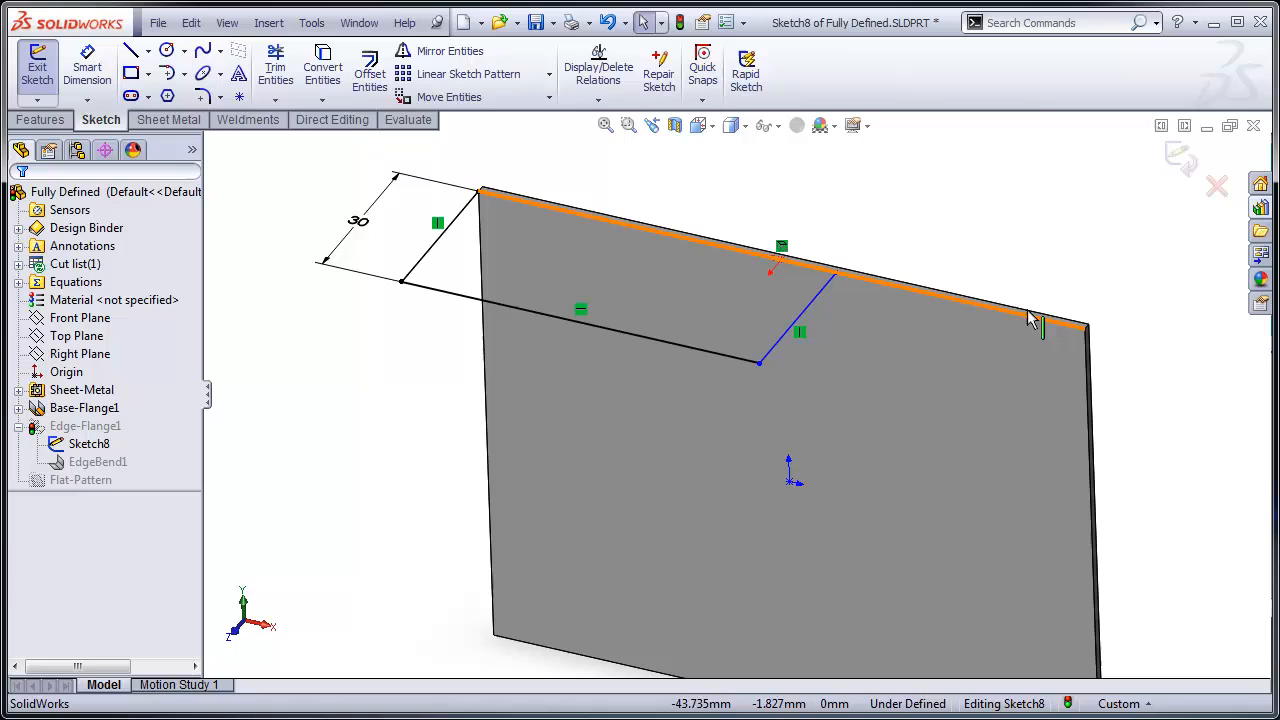
mouse_move(672, 204)
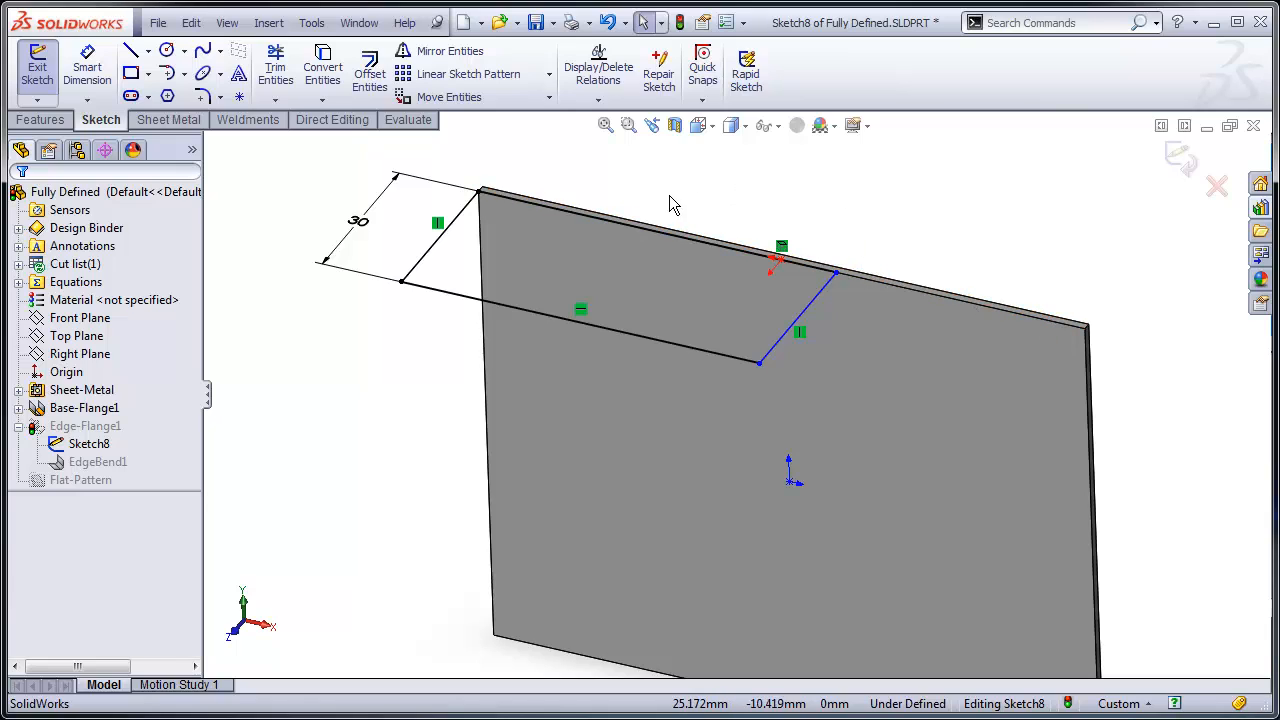
Dimension the new profile line to 65 mm, returning Sketch8 to Fully Defined
left_click(780, 244)
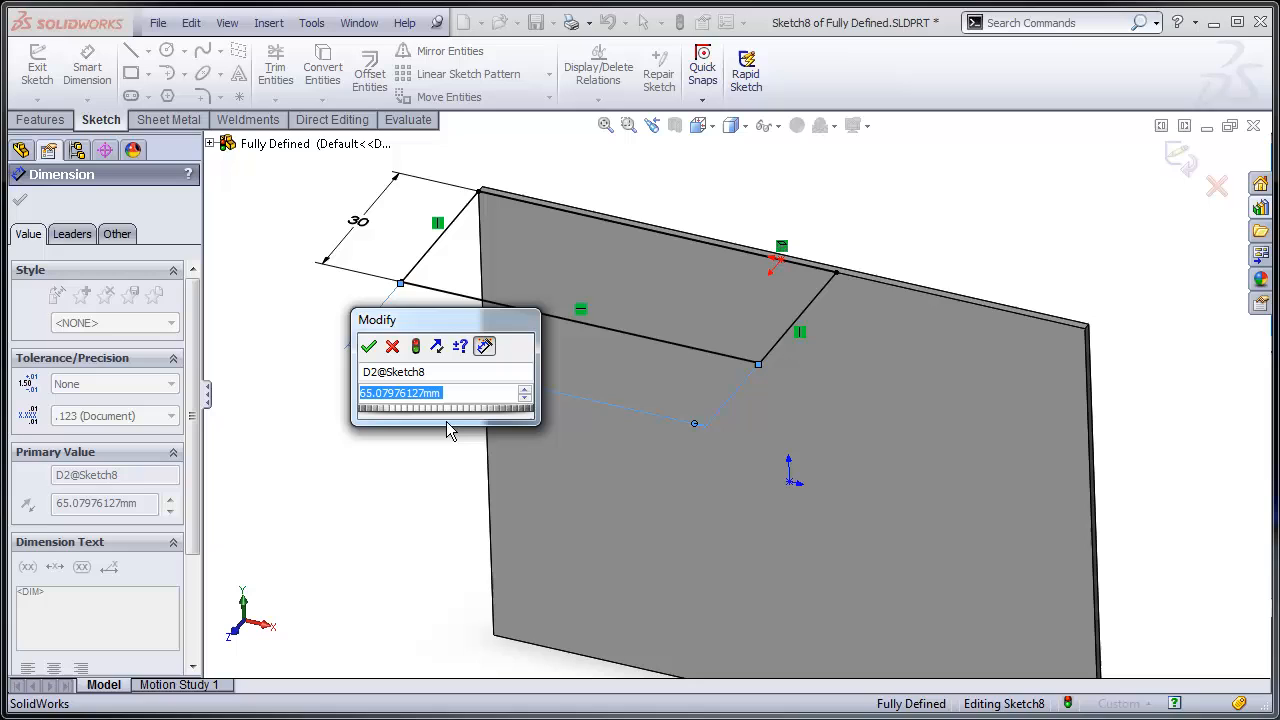
left_click(368, 346)
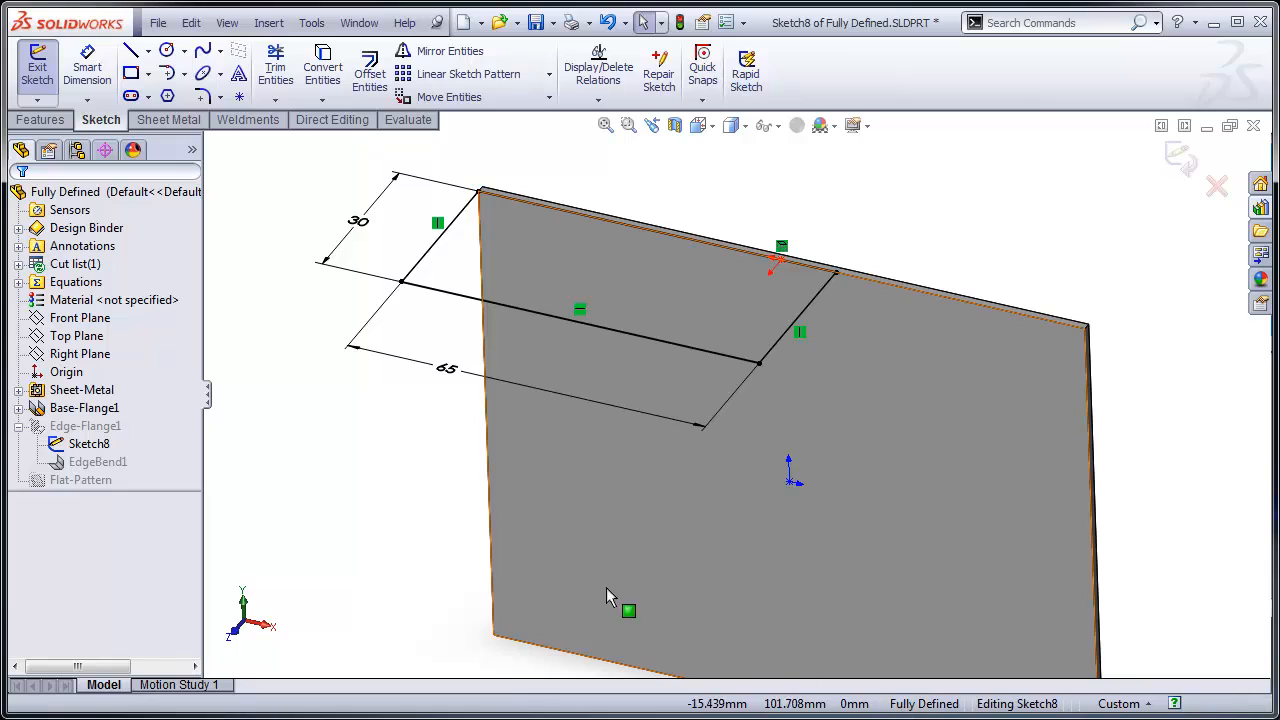
mouse_move(448, 304)
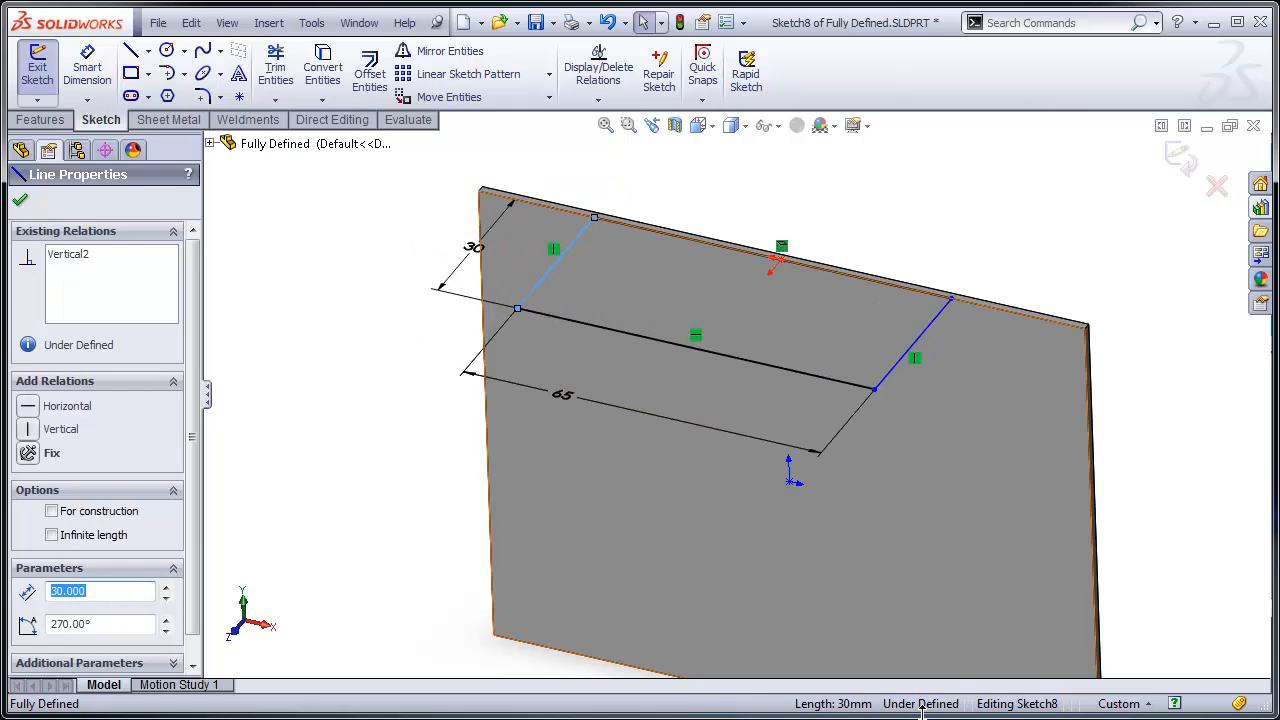
left_click(84, 424)
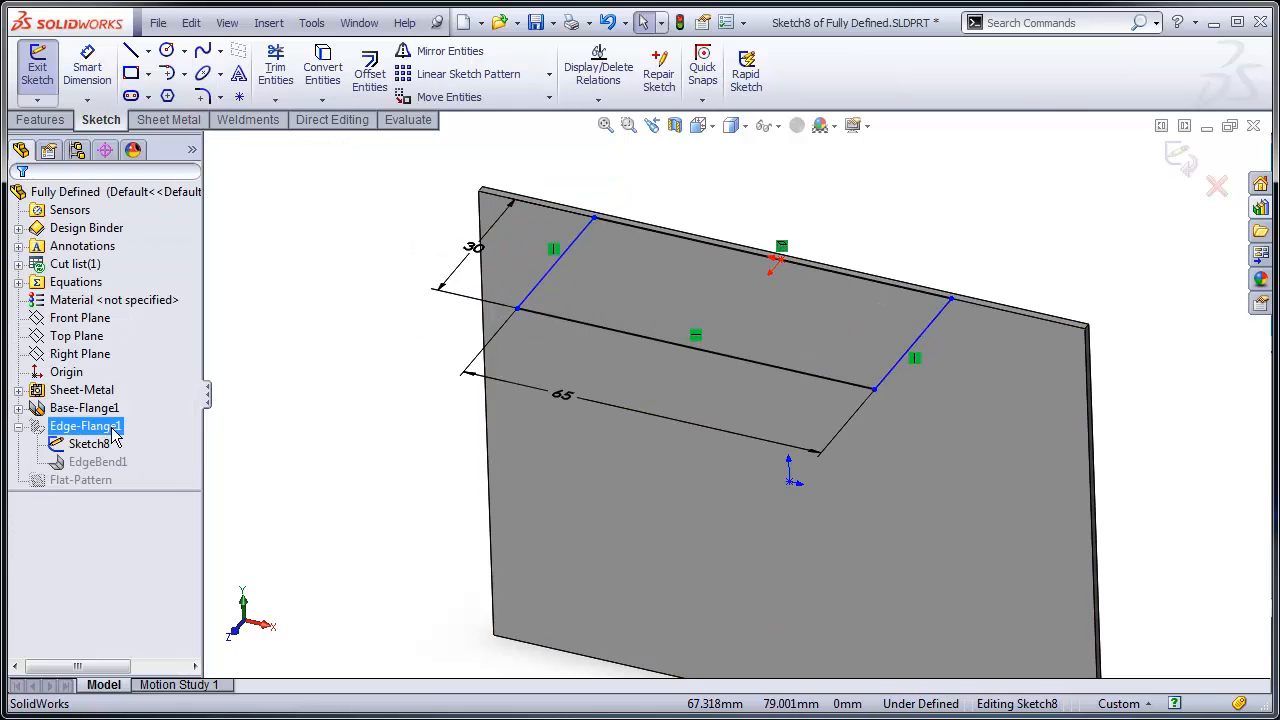
left_click(90, 444)
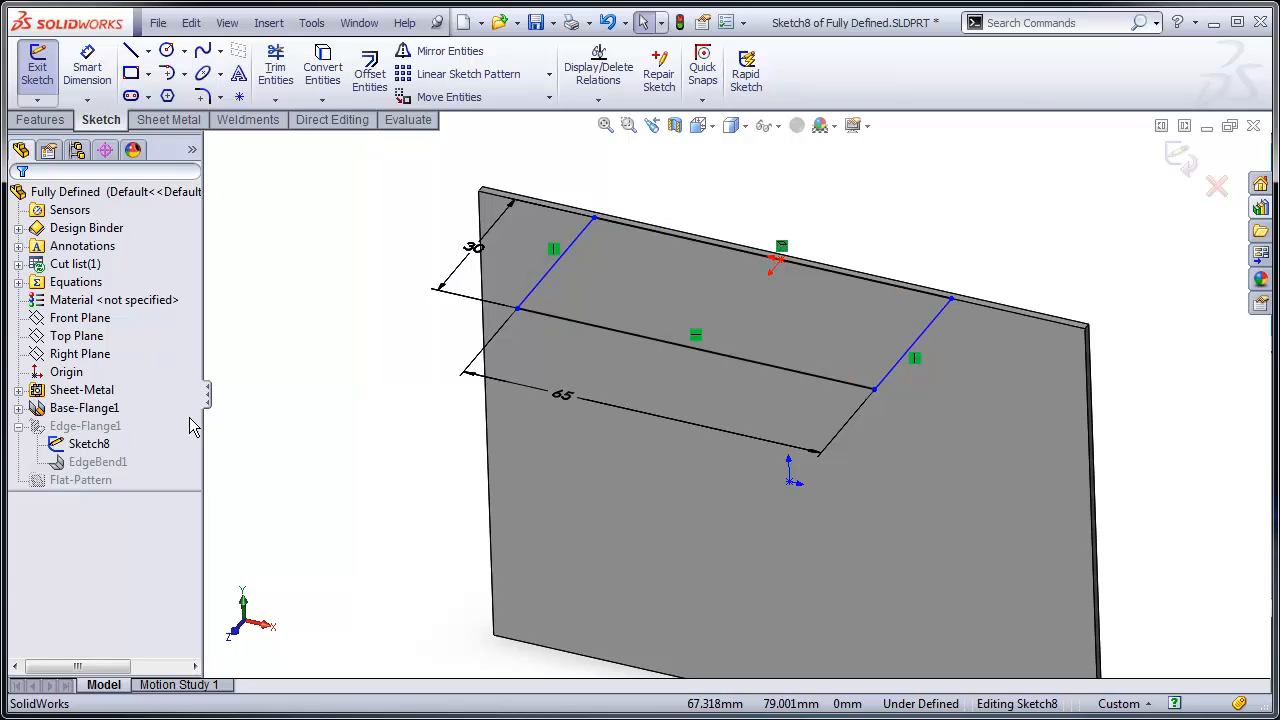
mouse_move(480, 192)
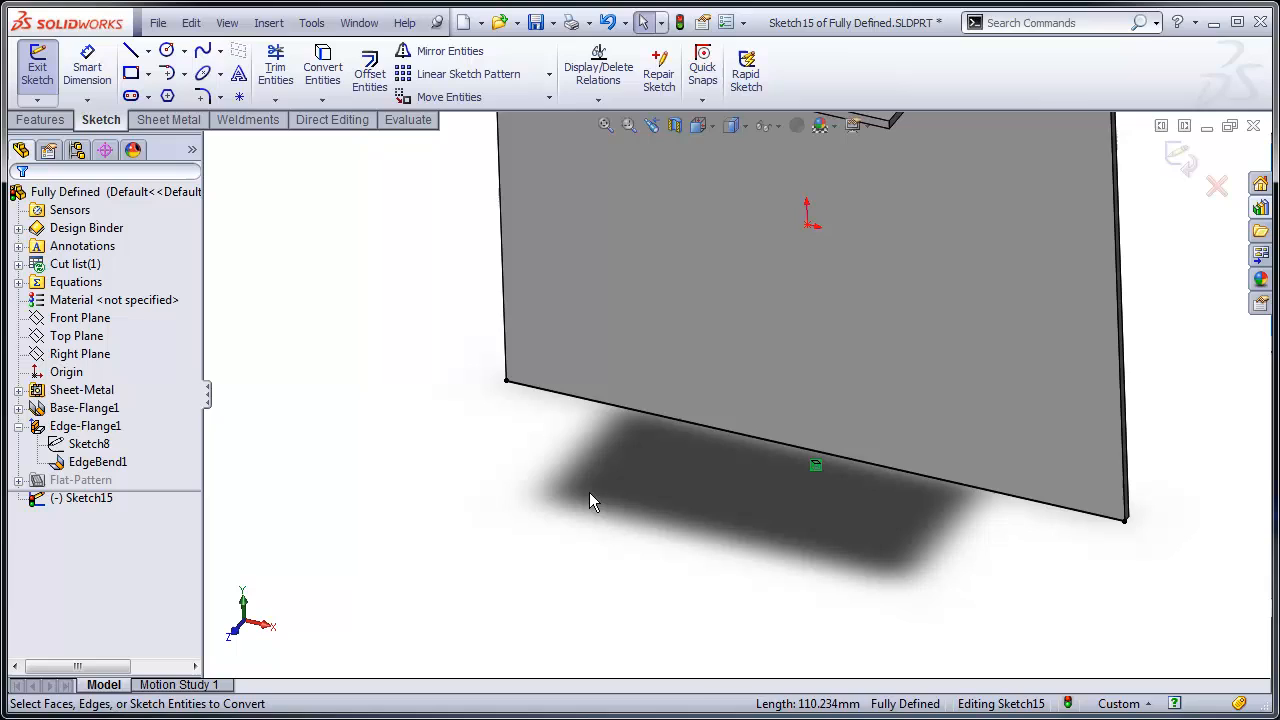
Convert the plate's bottom edge into Sketch15 and stretch its endpoint so it turns Under Defined
left_click(720, 428)
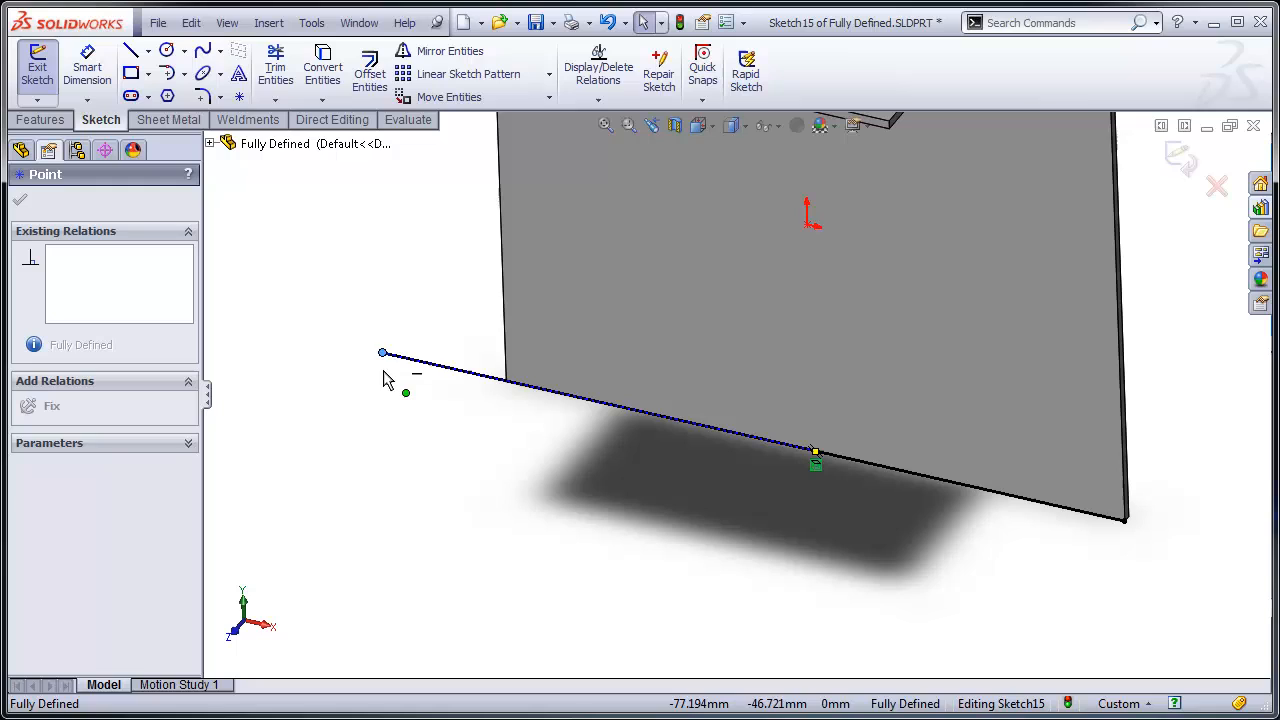
left_click_drag(380, 352, 464, 374)
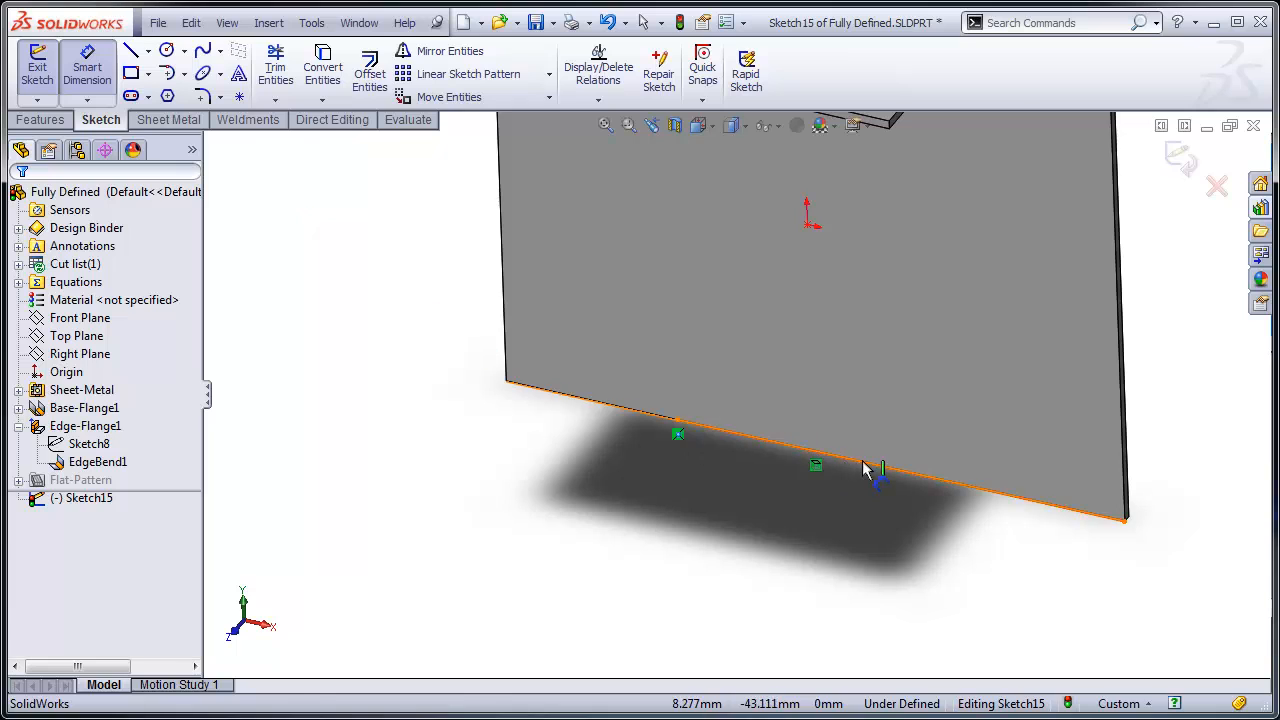
Dimension the converted line to 80 mm, then exit and discard Sketch15
left_click(864, 470)
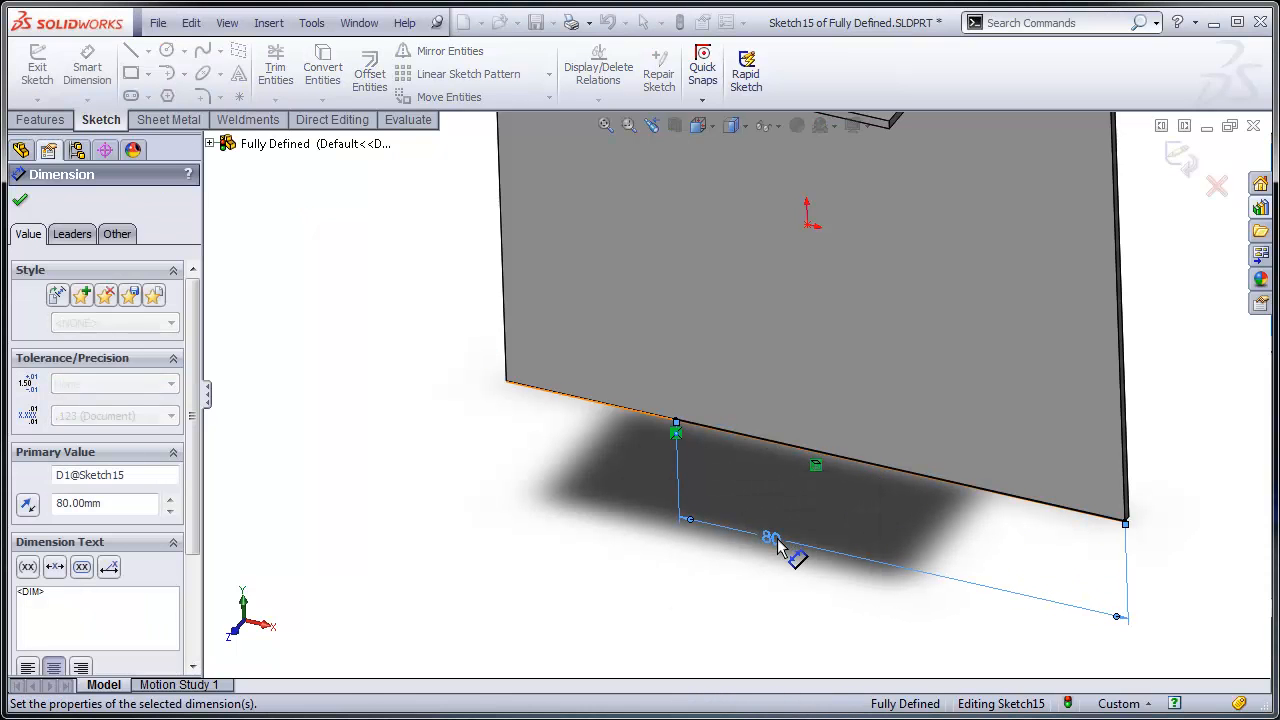
left_click(20, 200)
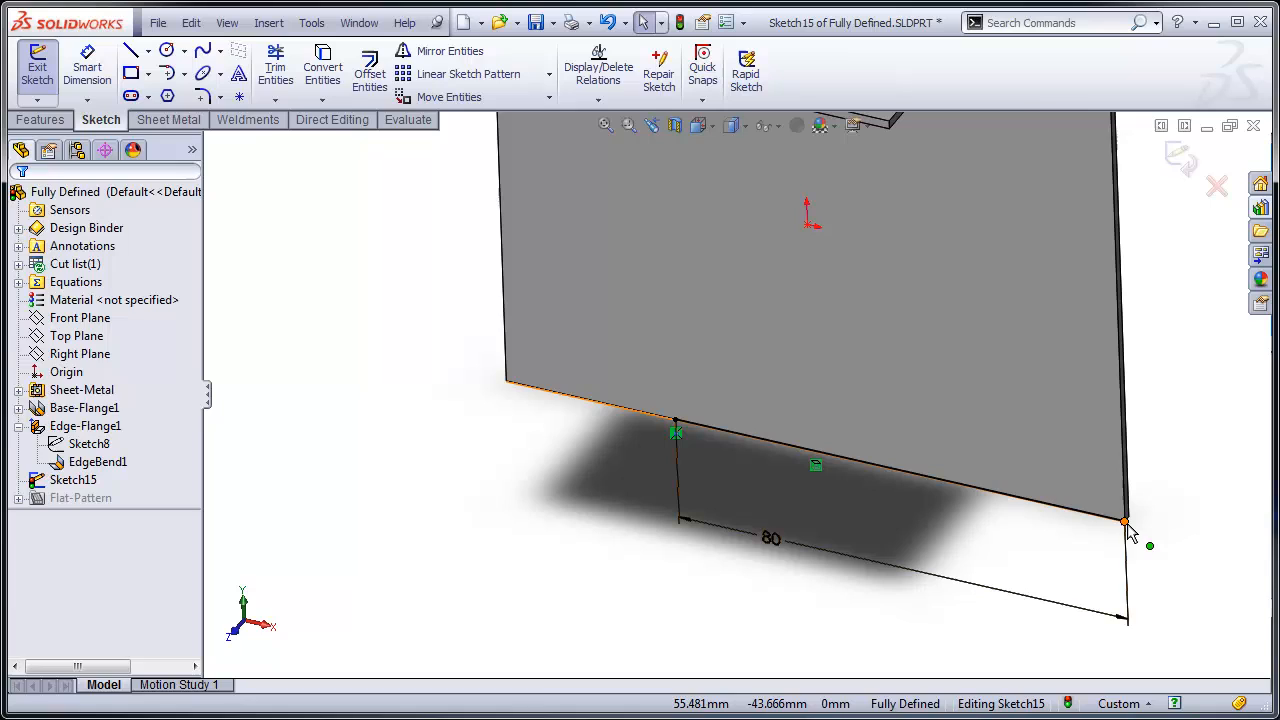
left_click(1124, 520)
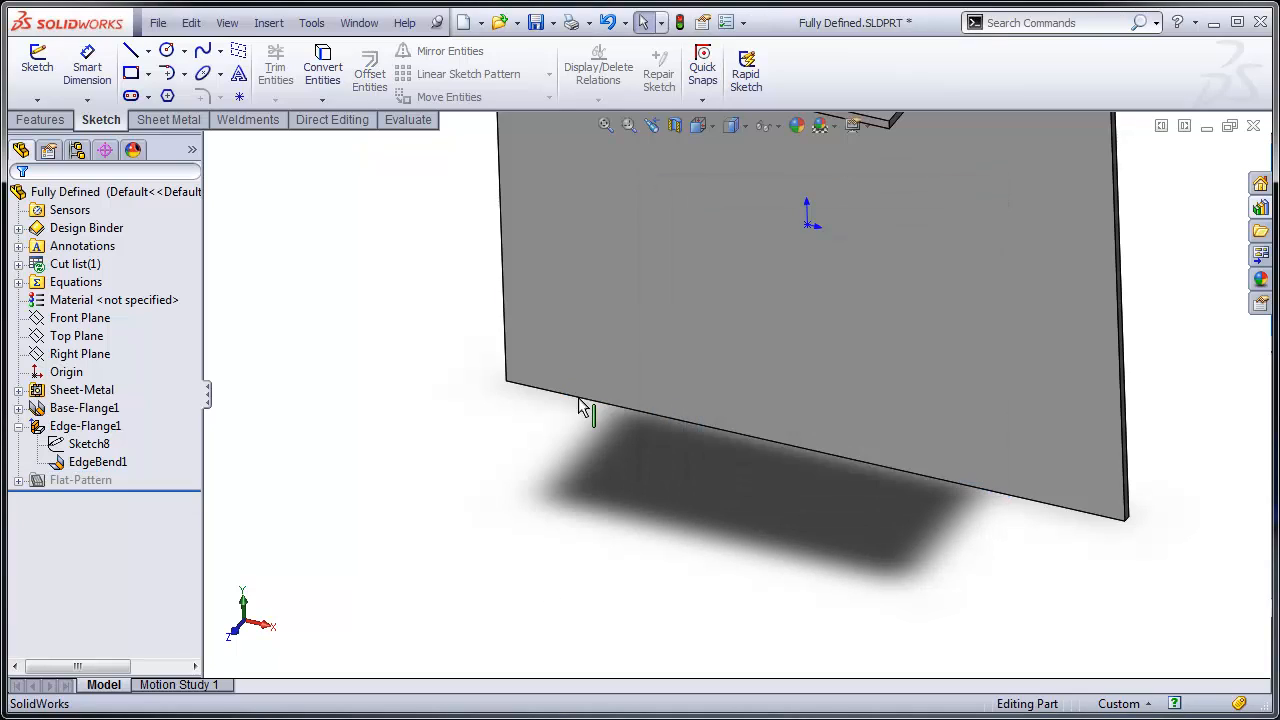
Sketch a spline along the plate's bottom edge in Sketch16 and select it, showing Fully Defined
left_click(756, 280)
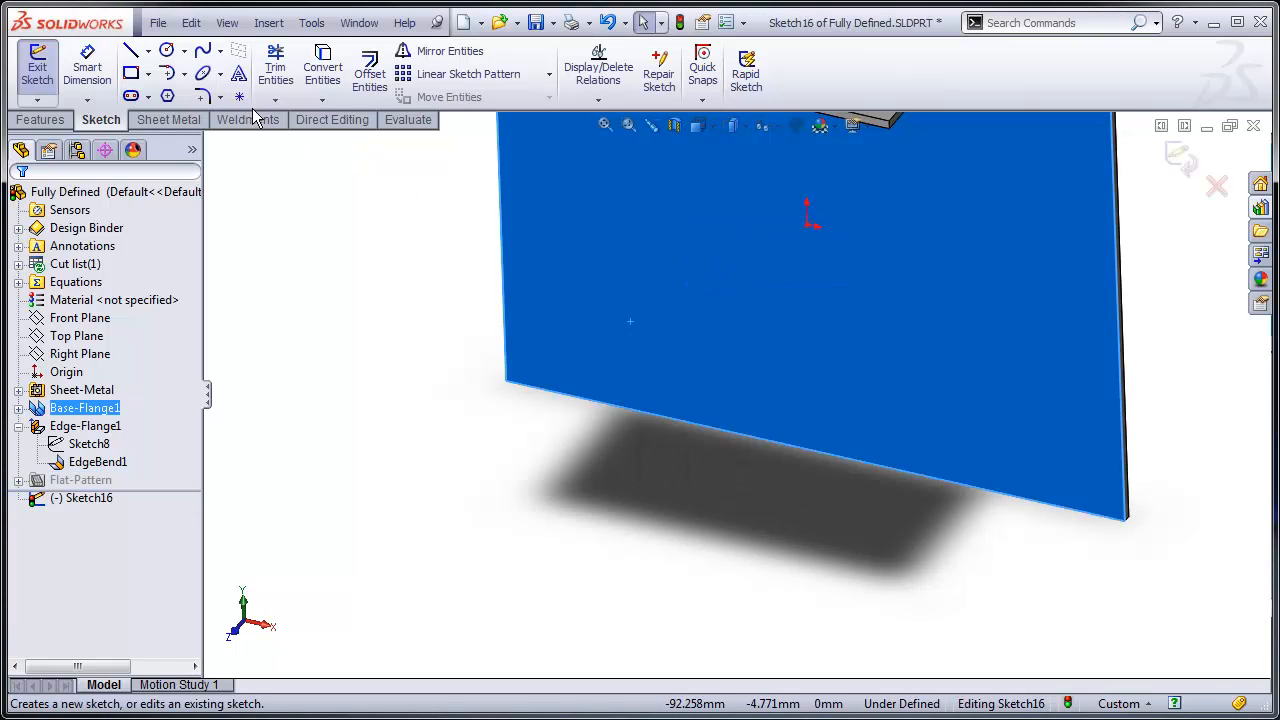
left_click(202, 52)
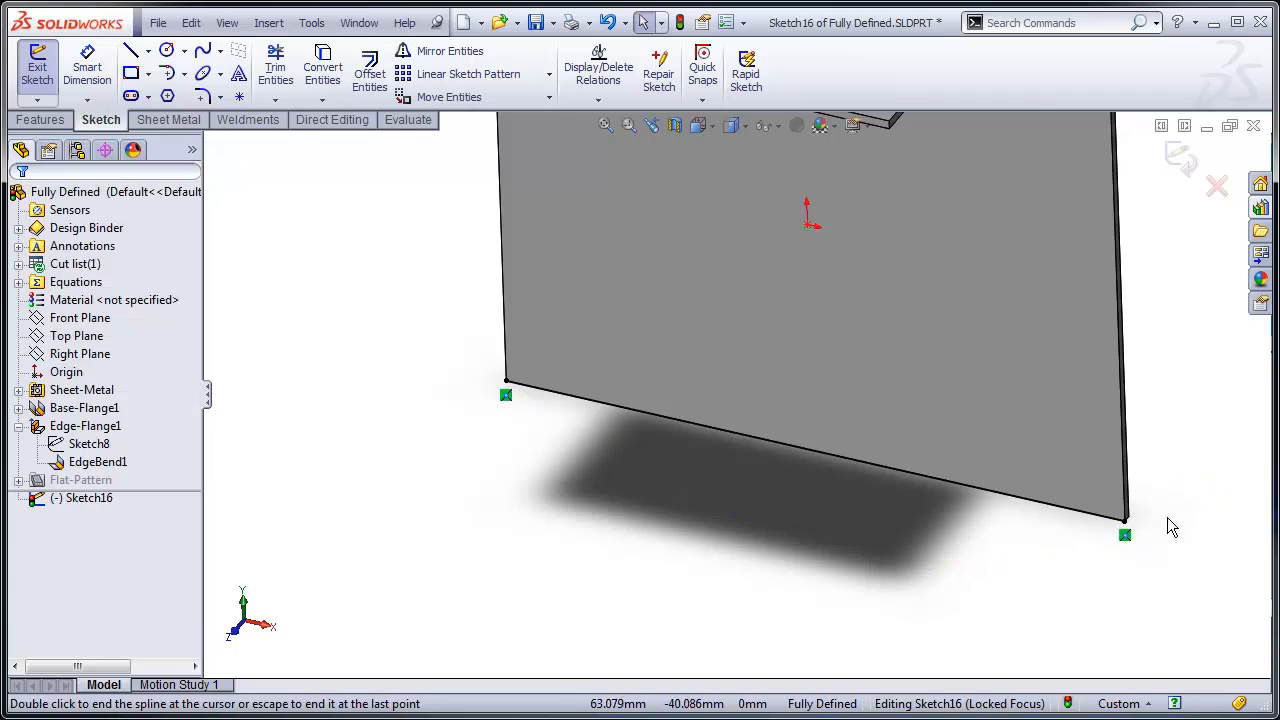
mouse_move(696, 498)
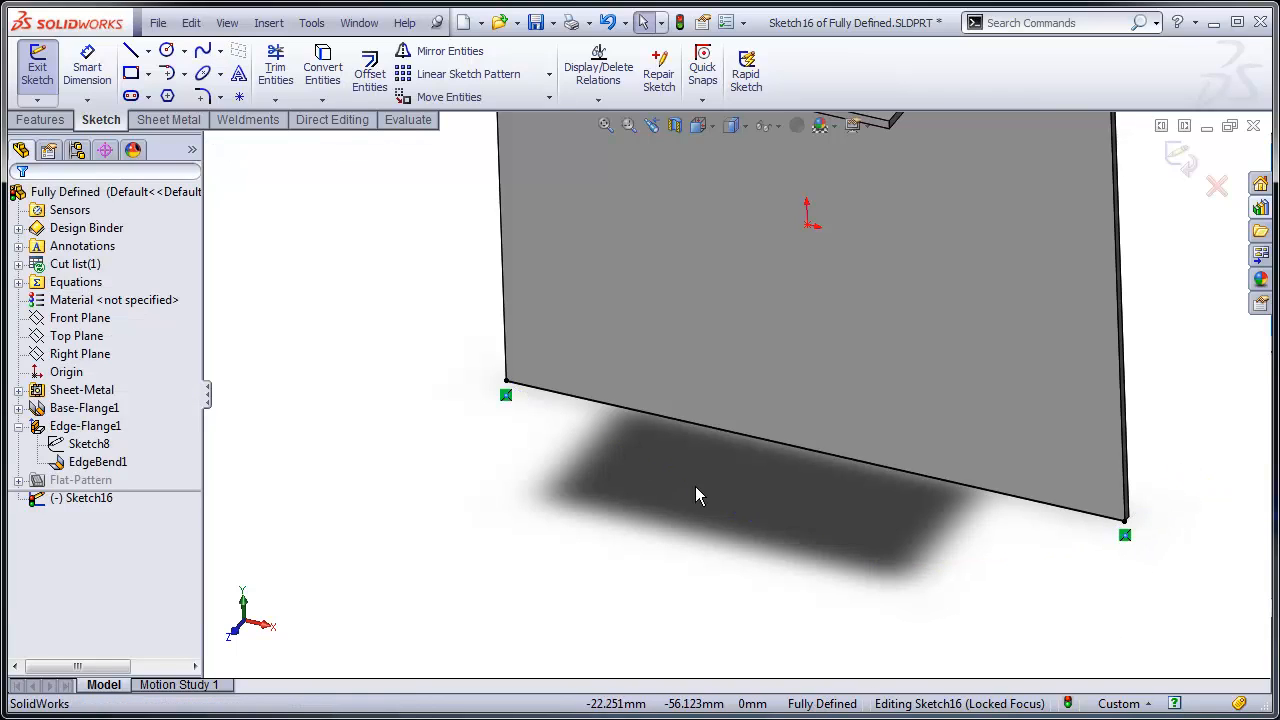
left_click(680, 420)
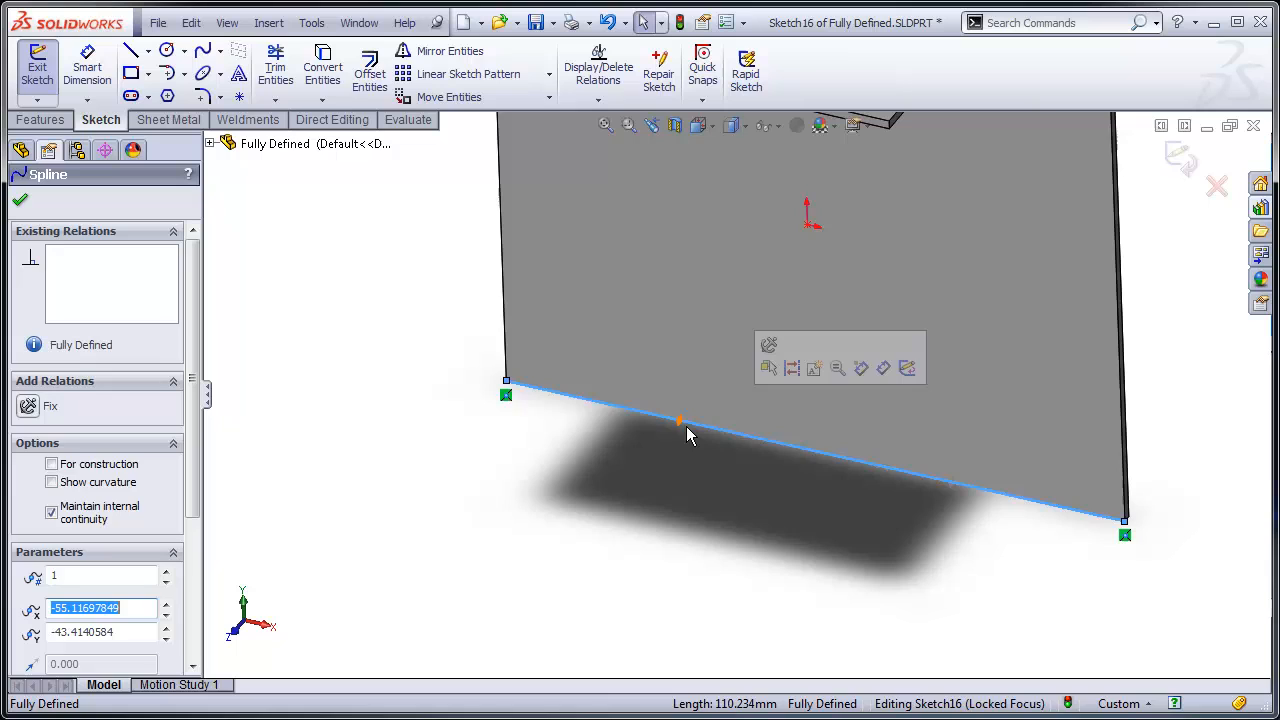